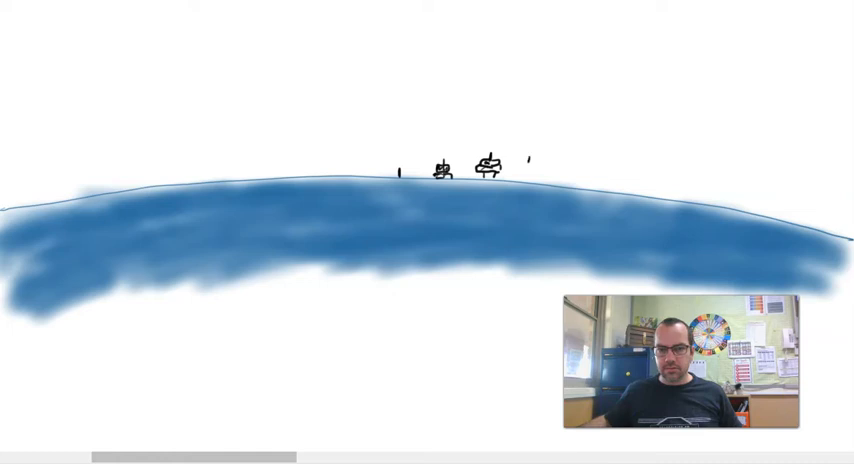
# Sketch a bigger fourth ship on the horizon right of the others, adding its mast detail.
pyautogui.moveTo(525, 165); pyautogui.dragTo(555, 170)
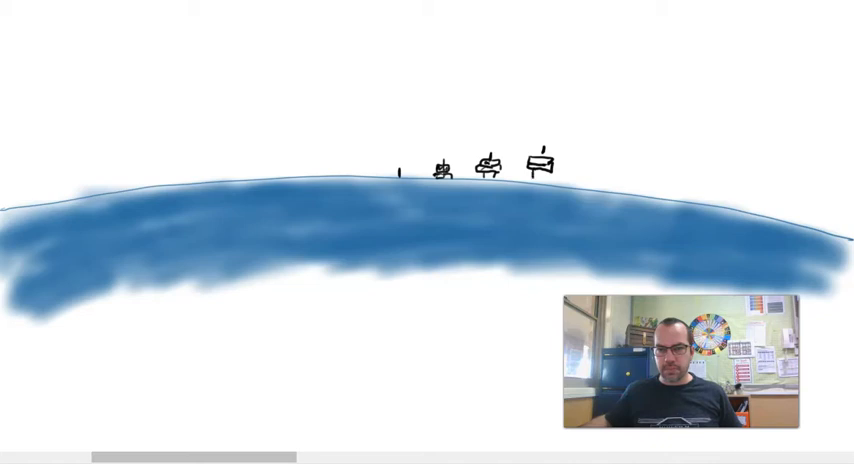
pyautogui.moveTo(540, 175); pyautogui.dragTo(548, 195)
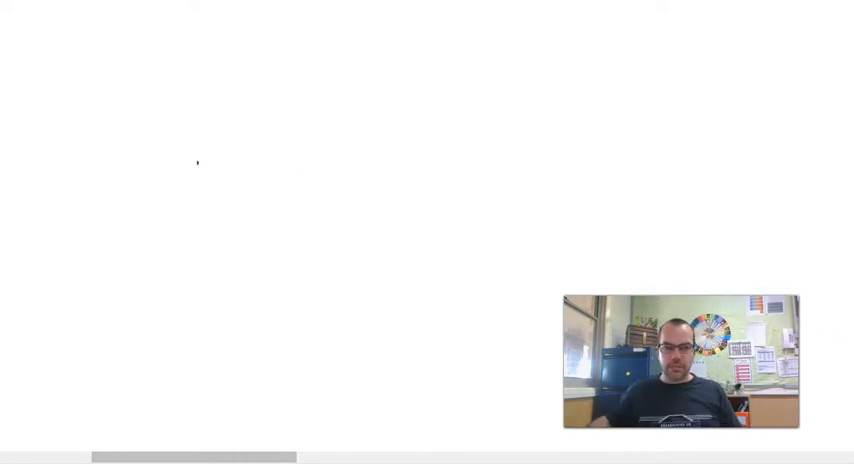
# Clear the ocean-and-ships sketch, leaving a blank page for the next drawing.
pyautogui.moveTo(197, 162); pyautogui.dragTo(393, 306)
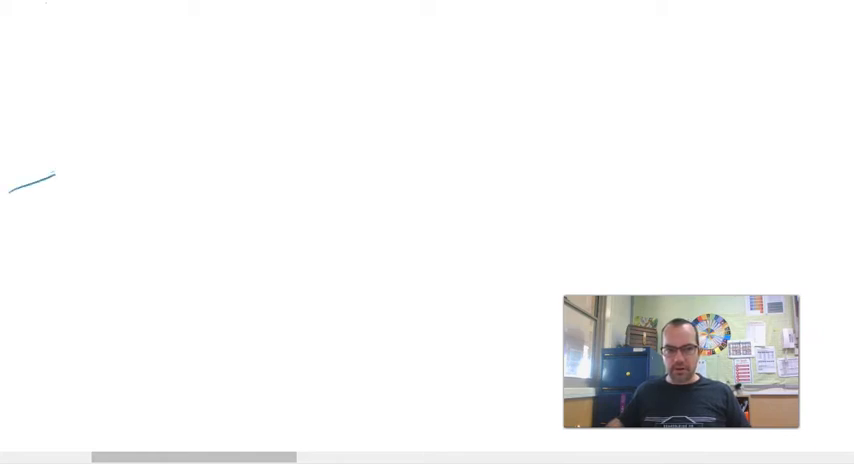
# Draw a long gently curving blue horizon arc across the upper board.
pyautogui.moveTo(10, 190); pyautogui.dragTo(697, 156)
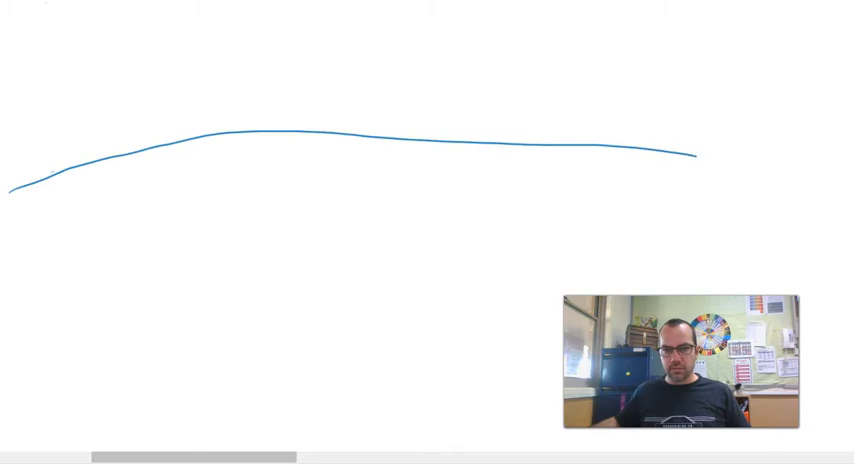